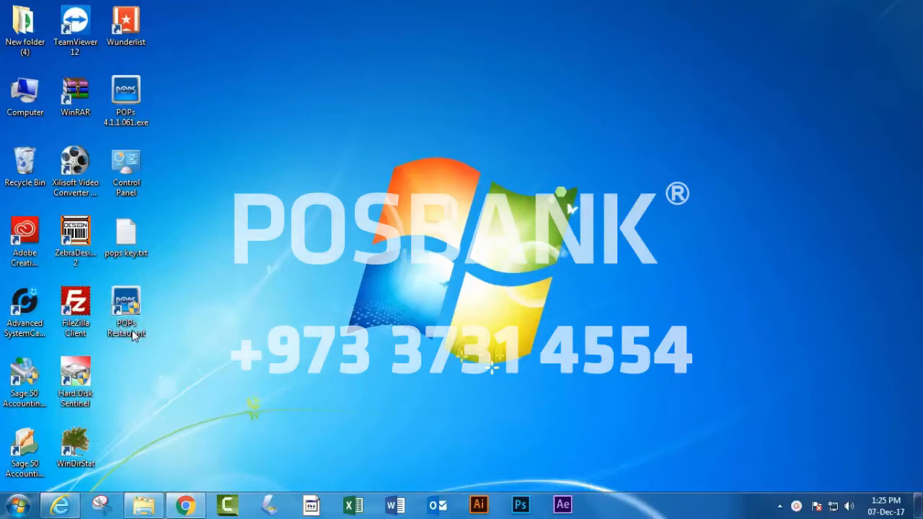
# Step: Launch POPs Restaurant, log in after one failed attempt, and open Back Office Settings
pyautogui.doubleClick(125, 303)
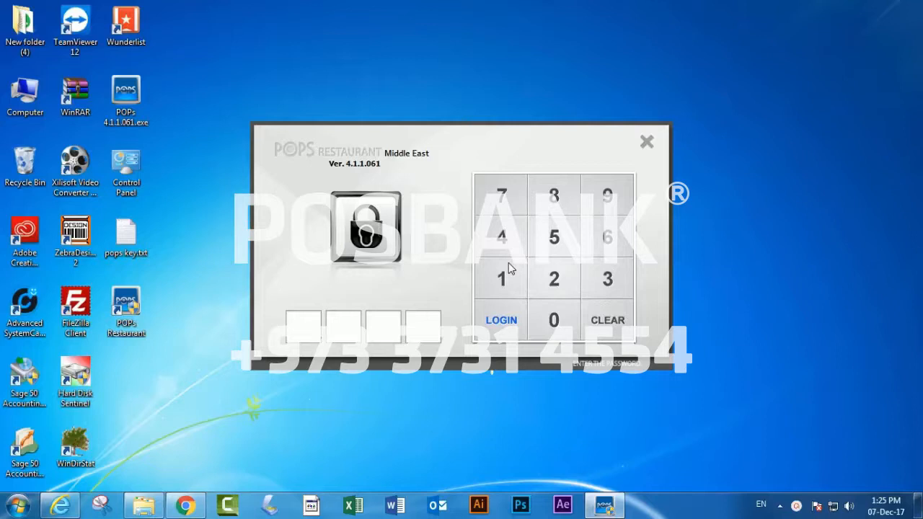
pyautogui.click(501, 320)
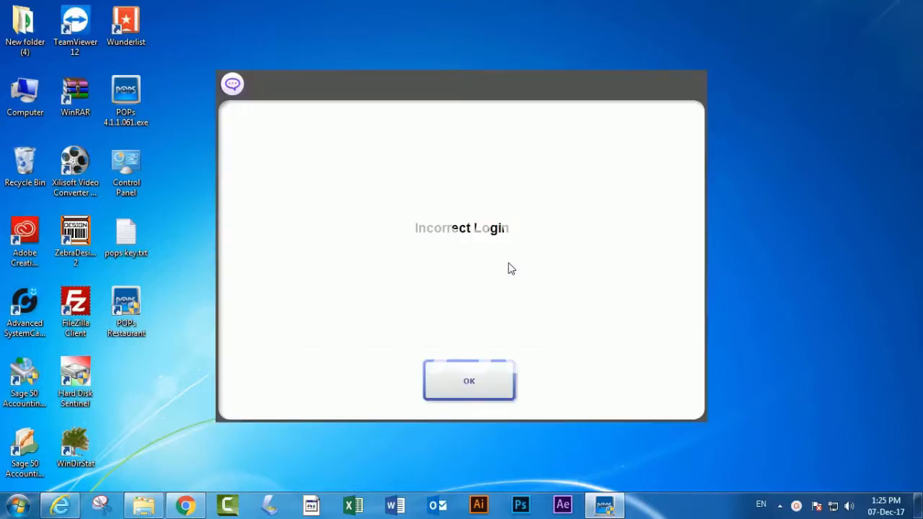
pyautogui.click(469, 380)
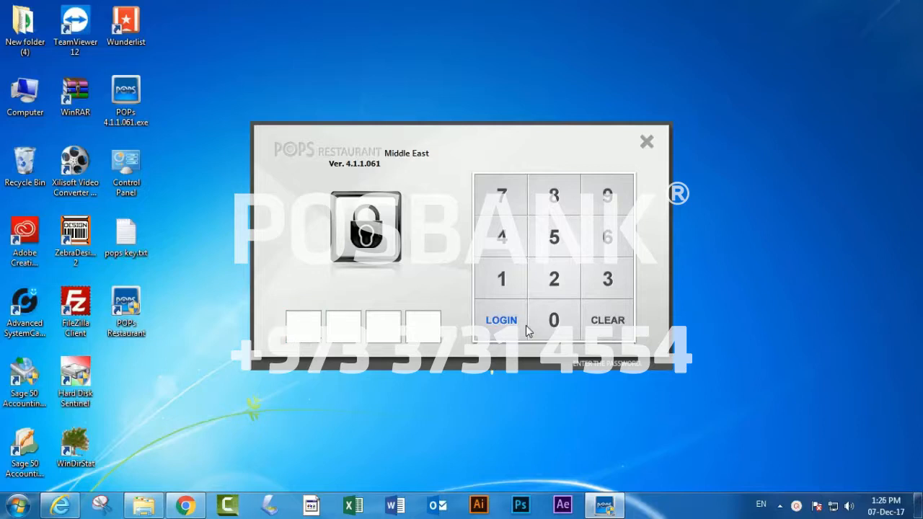
pyautogui.click(500, 321)
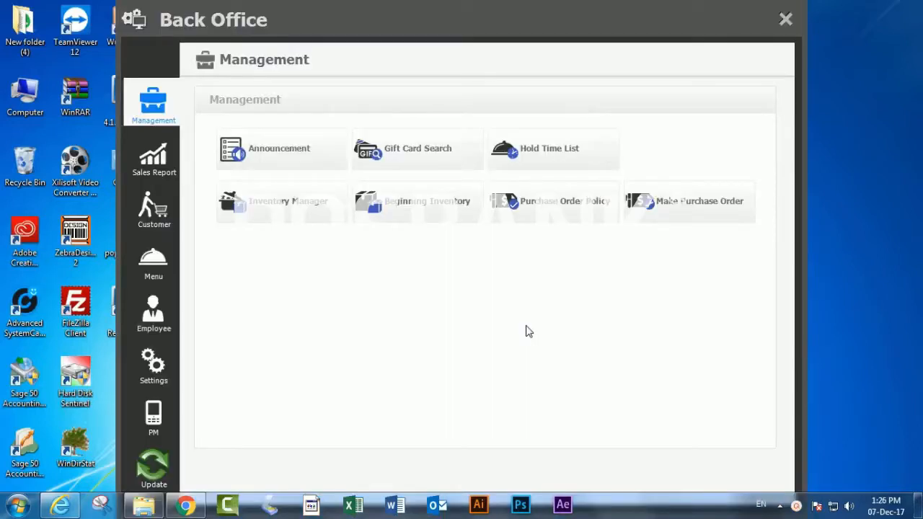
pyautogui.click(153, 364)
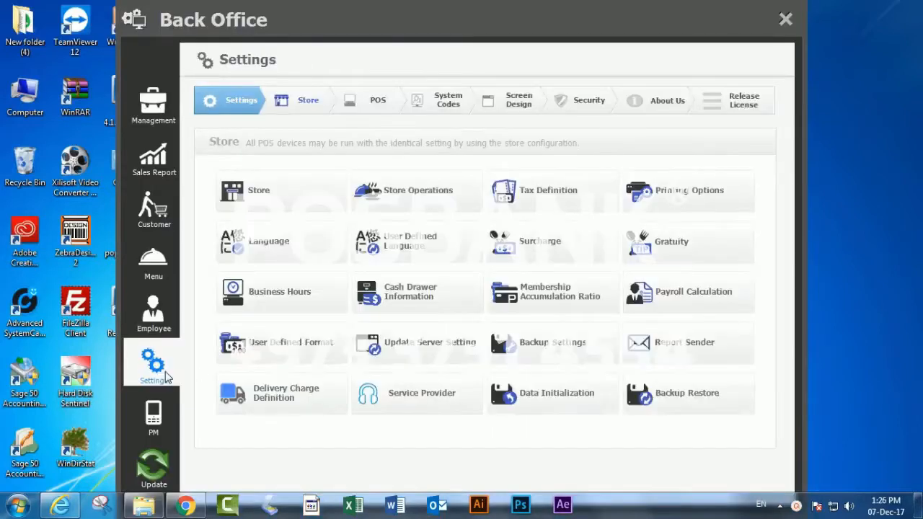
pyautogui.moveTo(761, 119)
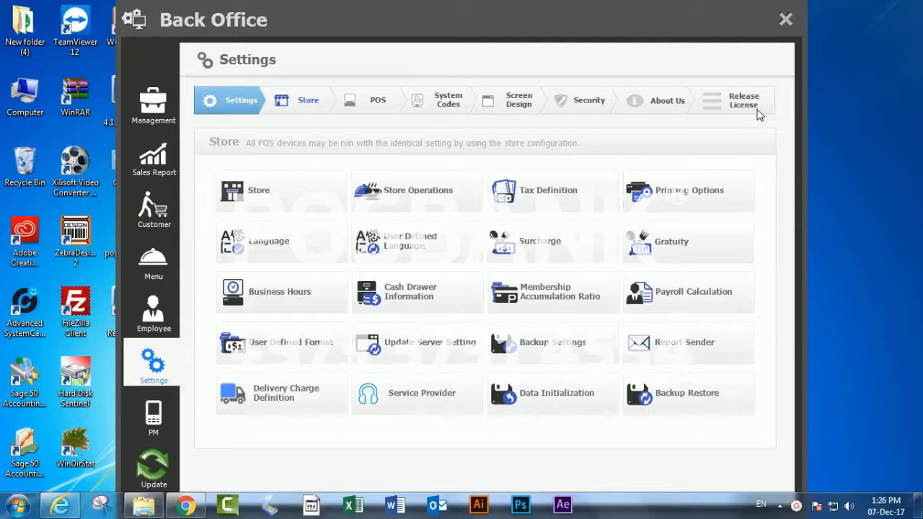
# Step: Release this device's license with reason 'formating the POS', confirming and acknowledging success
pyautogui.click(744, 101)
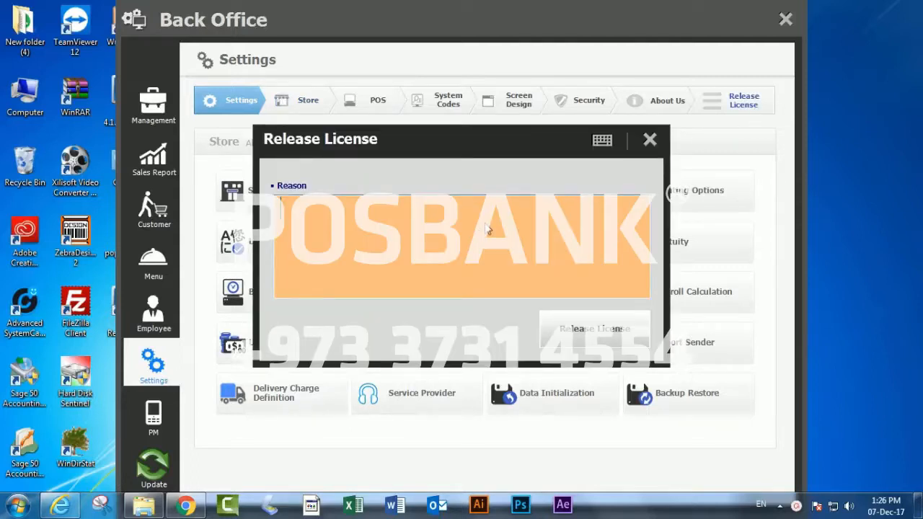
pyautogui.write('formati')
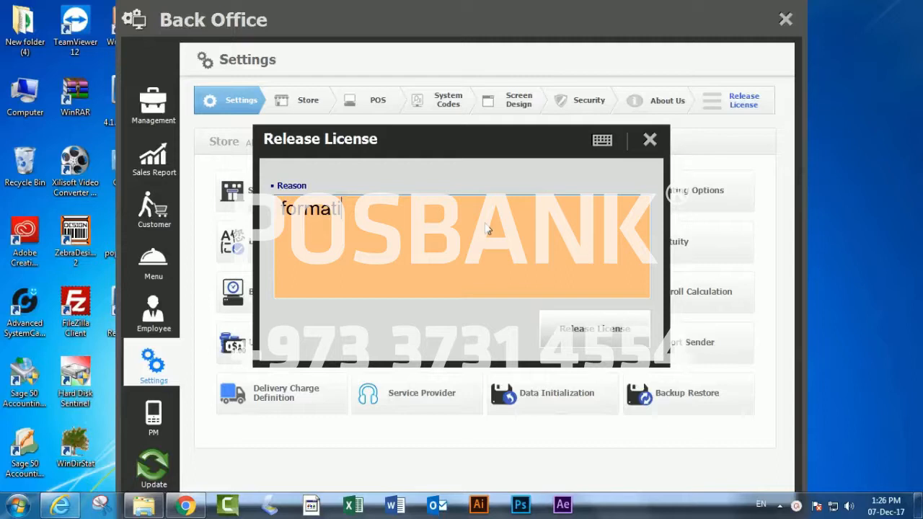
pyautogui.write('ng the POS')
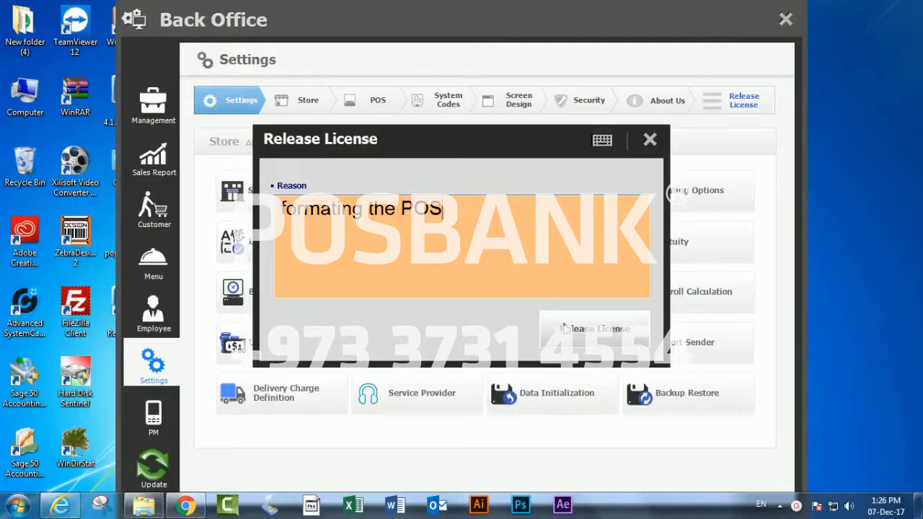
pyautogui.moveTo(594, 329)
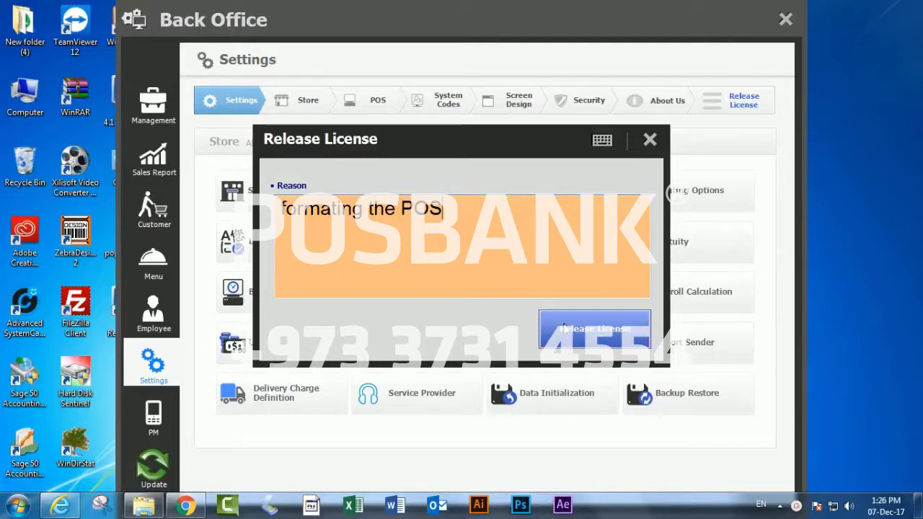
pyautogui.click(595, 329)
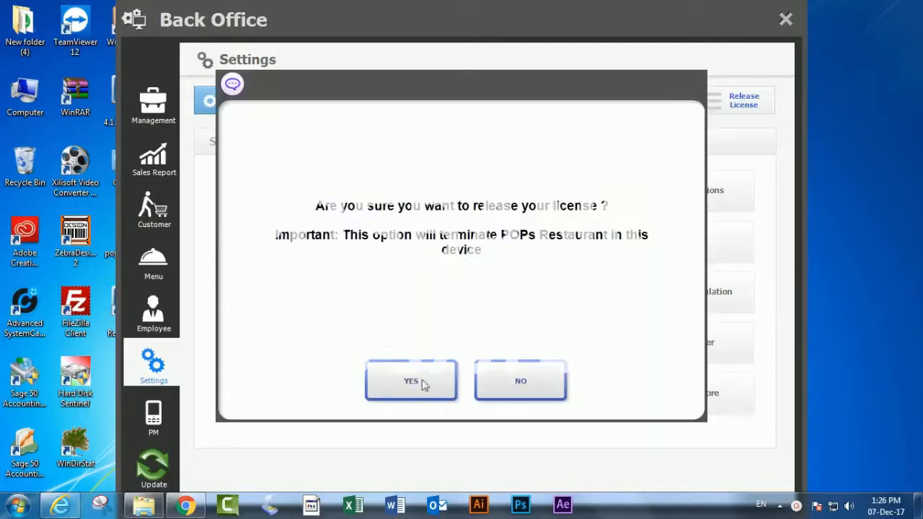
pyautogui.click(411, 380)
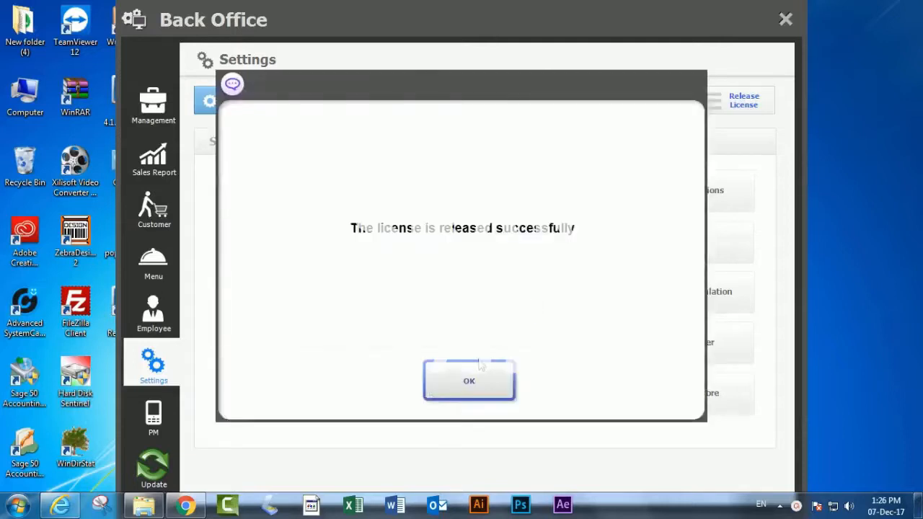
pyautogui.click(469, 381)
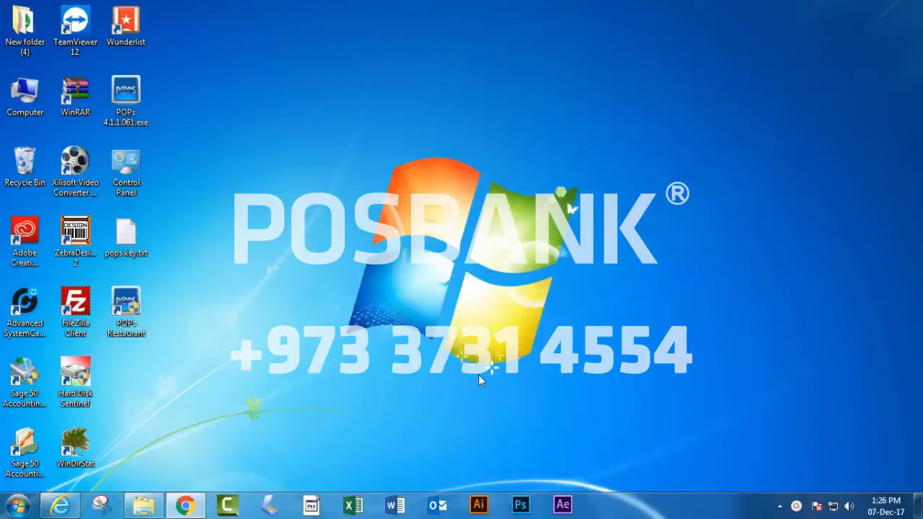
pyautogui.moveTo(285, 343)
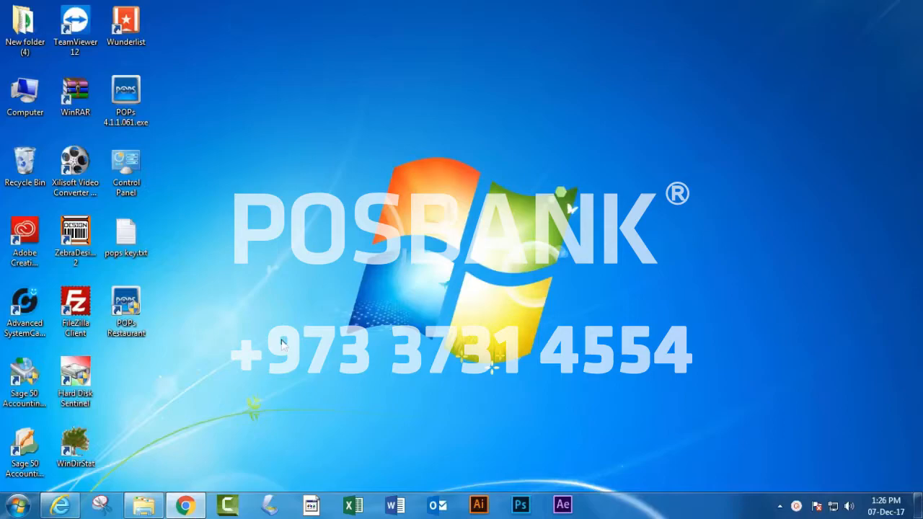
pyautogui.click(59, 501)
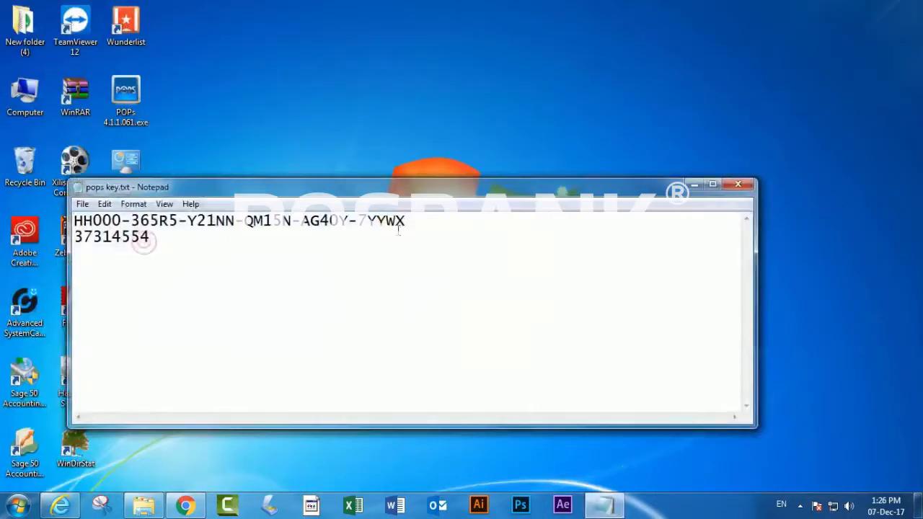
pyautogui.rightClick(144, 237)
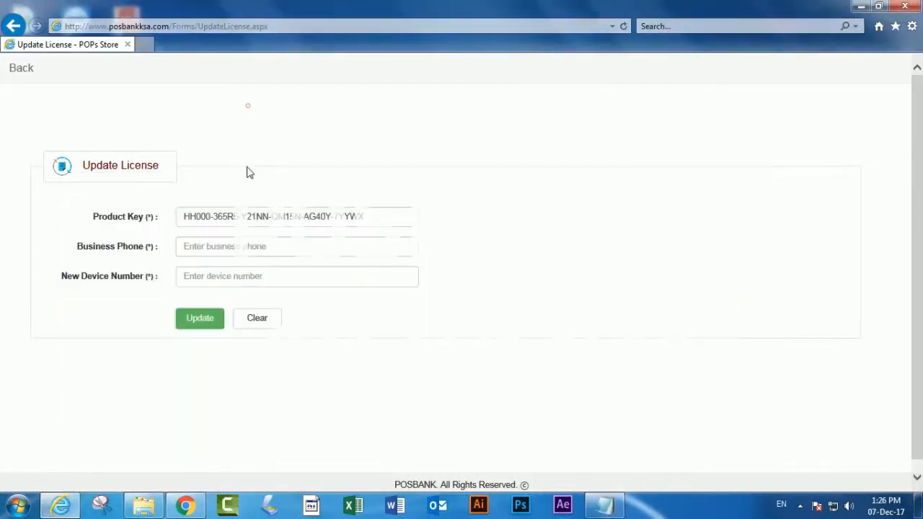
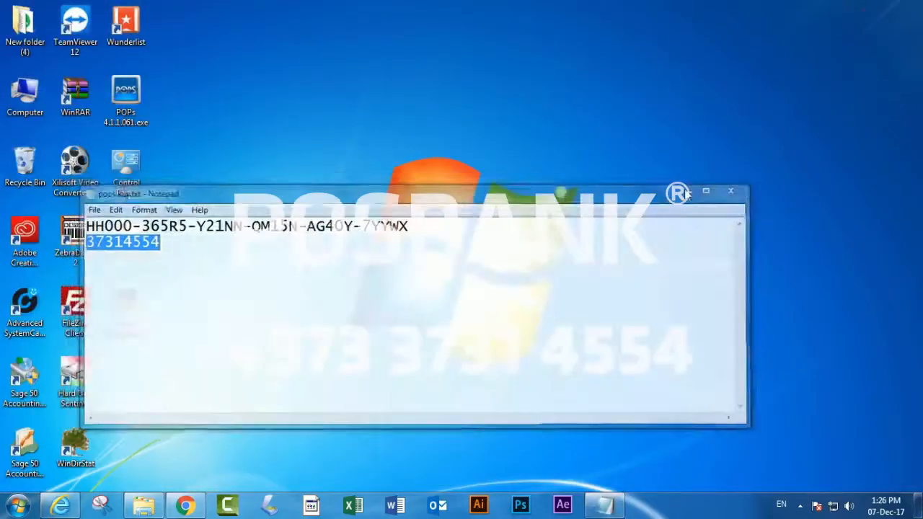
# Step: Relaunch POPs Restaurant and choose Activate on the license-released window
pyautogui.click(732, 191)
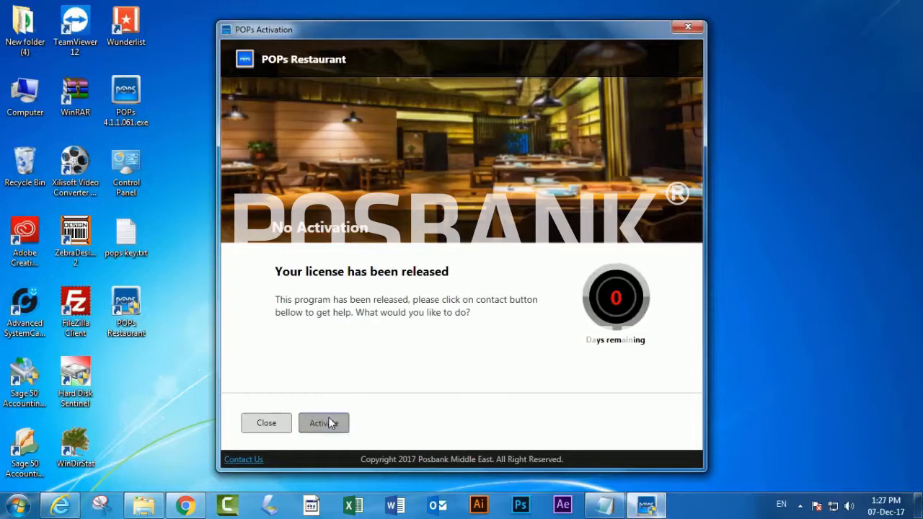
pyautogui.moveTo(349, 209)
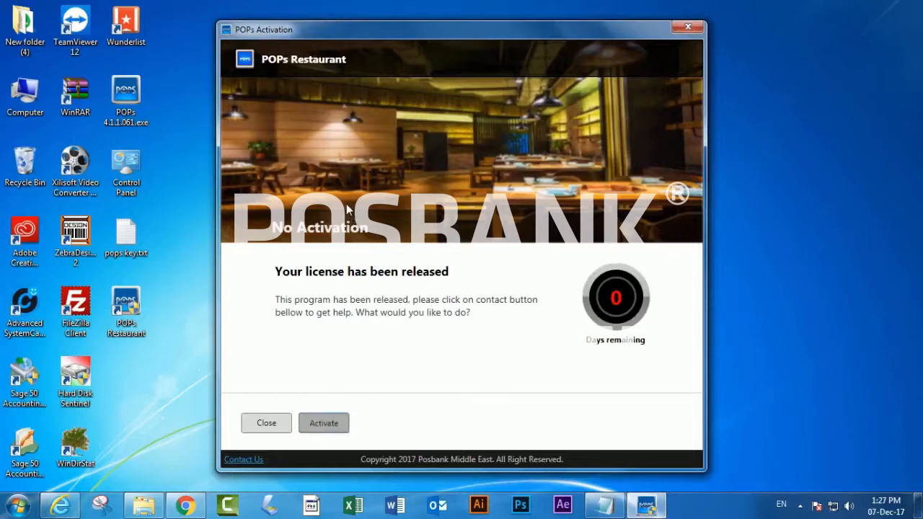
pyautogui.click(323, 423)
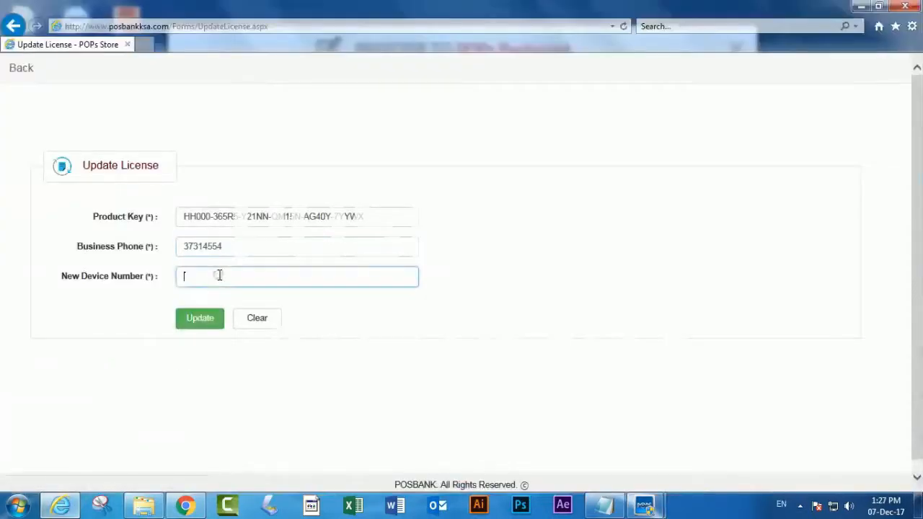
# Step: Paste the new device number into the Update License form's New Device Number field
pyautogui.rightClick(218, 275)
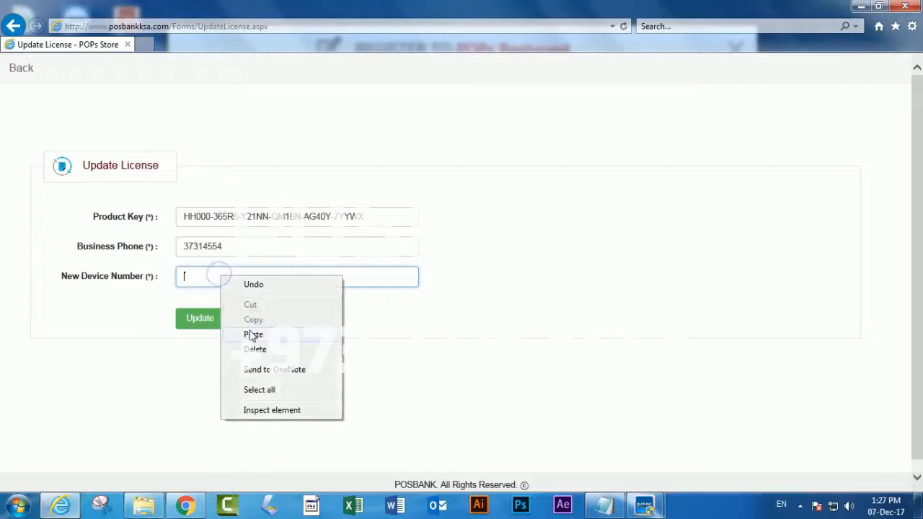
pyautogui.click(253, 334)
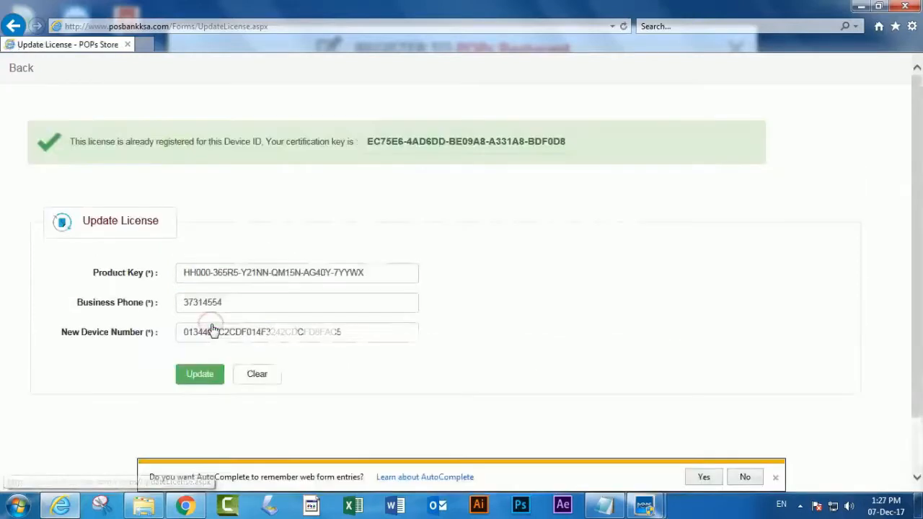
pyautogui.moveTo(489, 148)
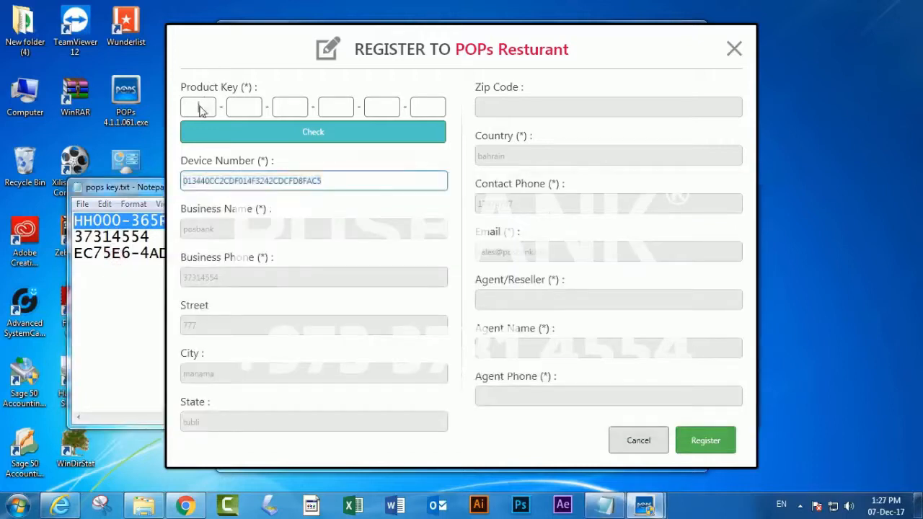
# Step: Paste and check the product key, register the new device, and confirm success
pyautogui.click(313, 131)
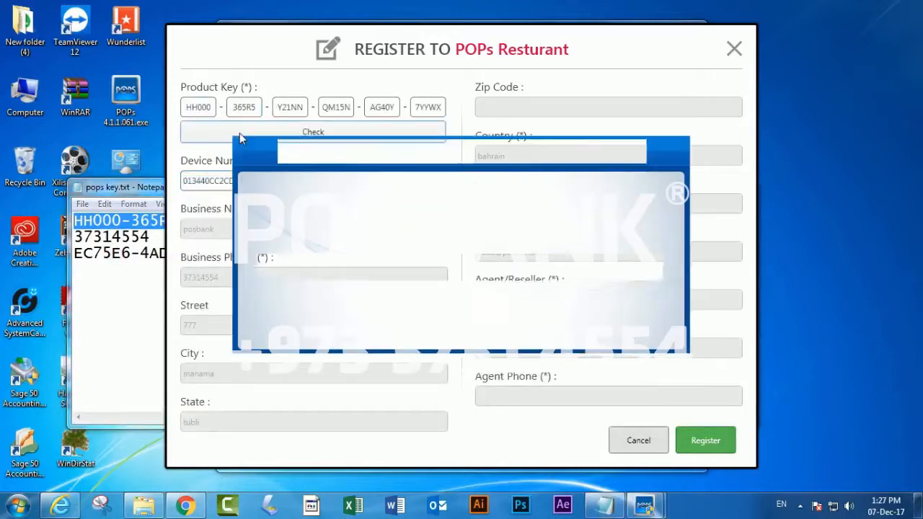
pyautogui.click(312, 132)
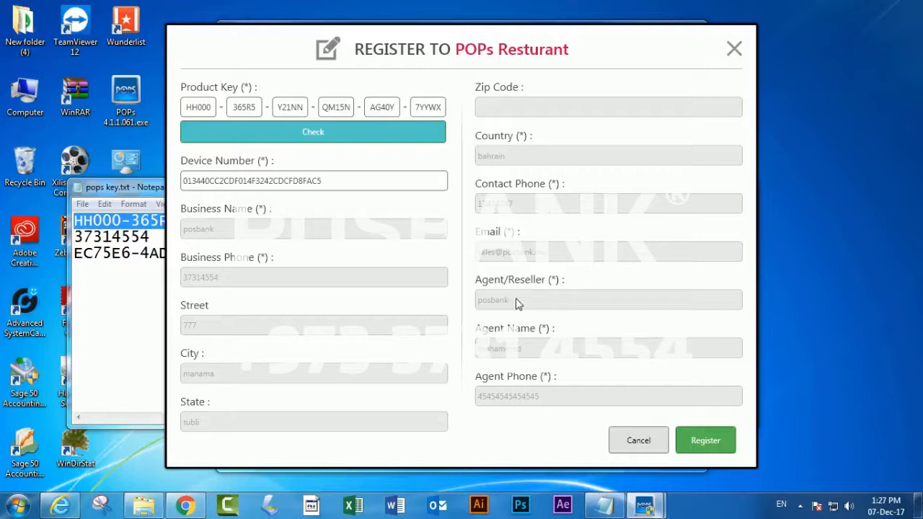
pyautogui.moveTo(495, 218)
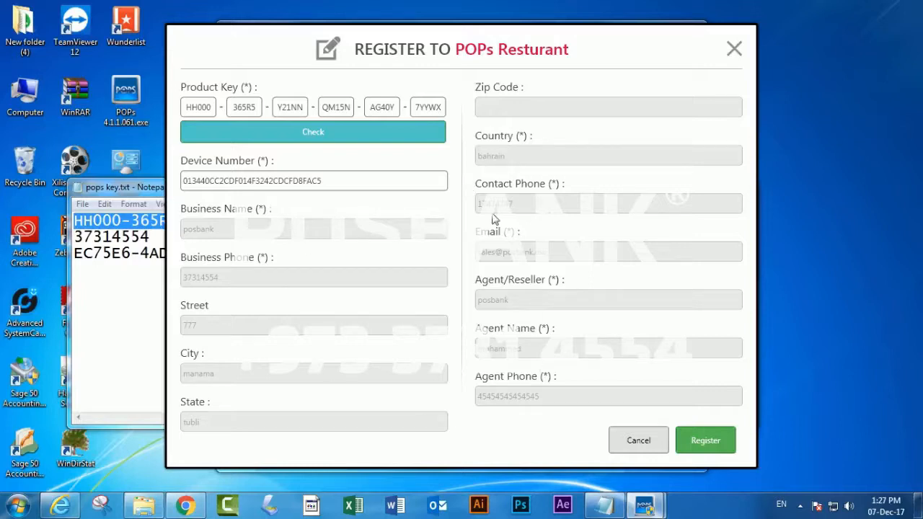
pyautogui.click(705, 440)
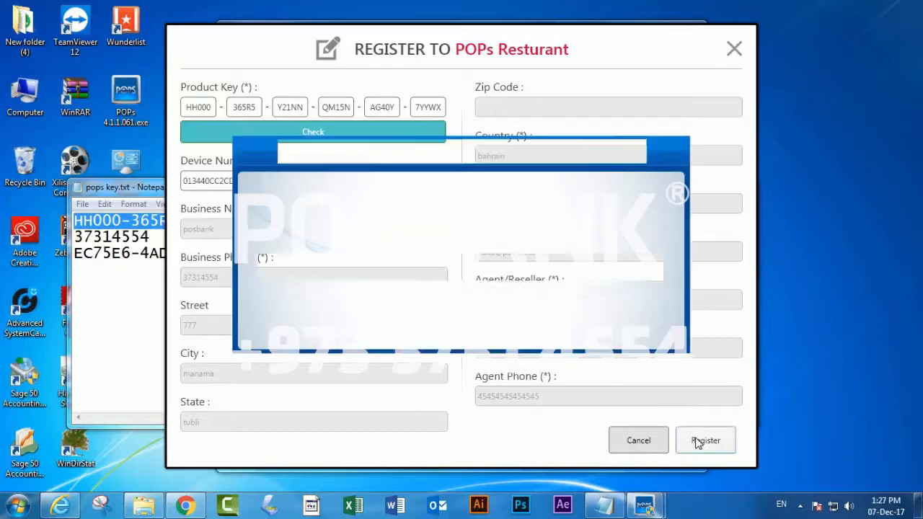
pyautogui.click(705, 440)
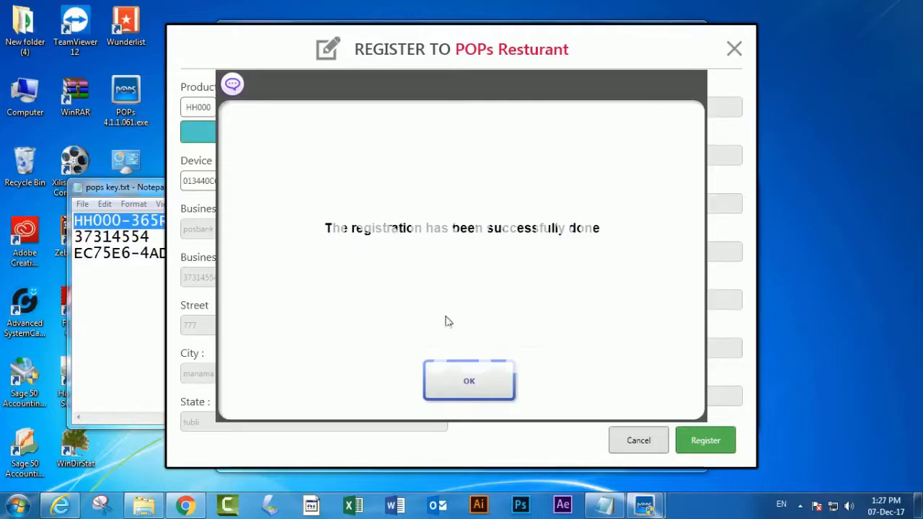
pyautogui.click(469, 381)
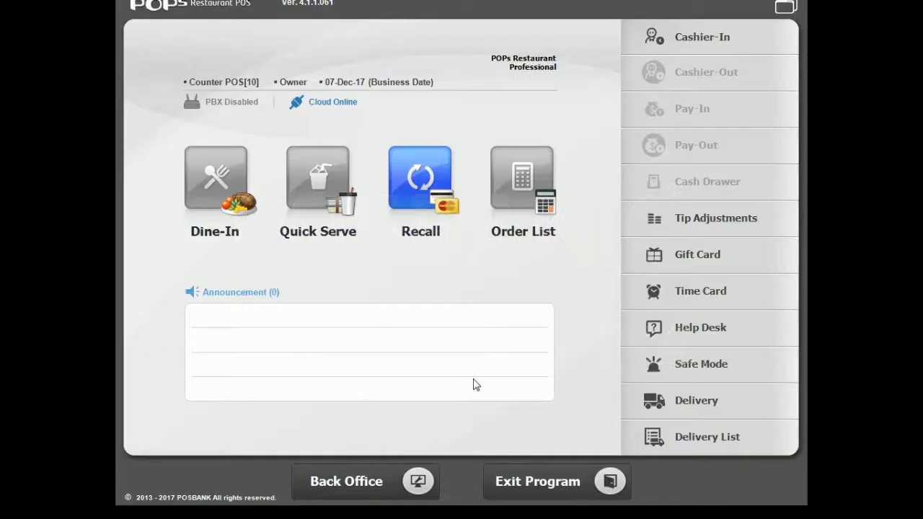